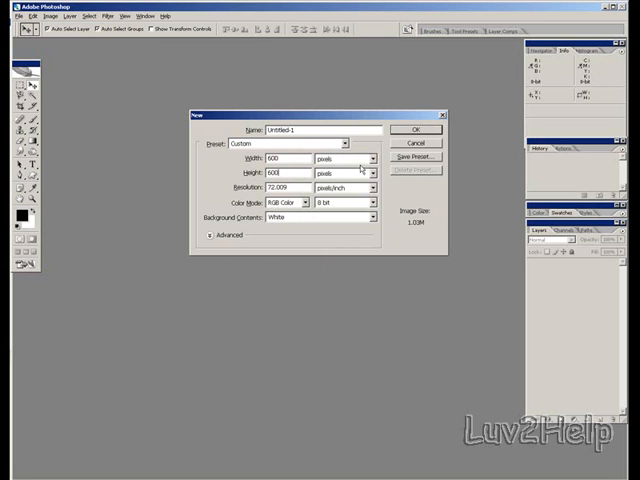
- Create a blank 600×600 px document and load the Textures.atn action set
left_click(417, 129)
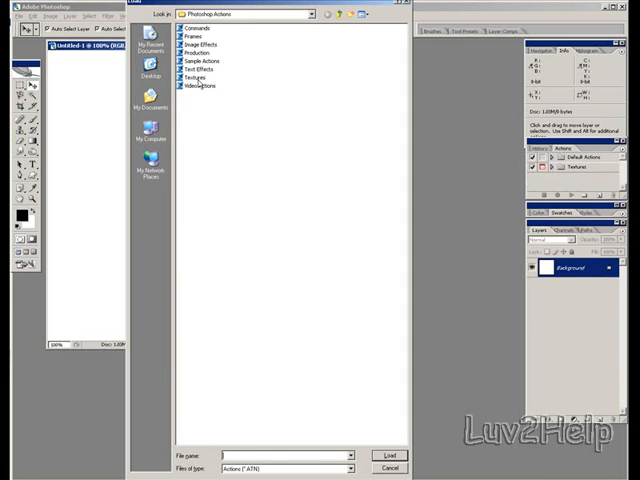
left_click(195, 78)
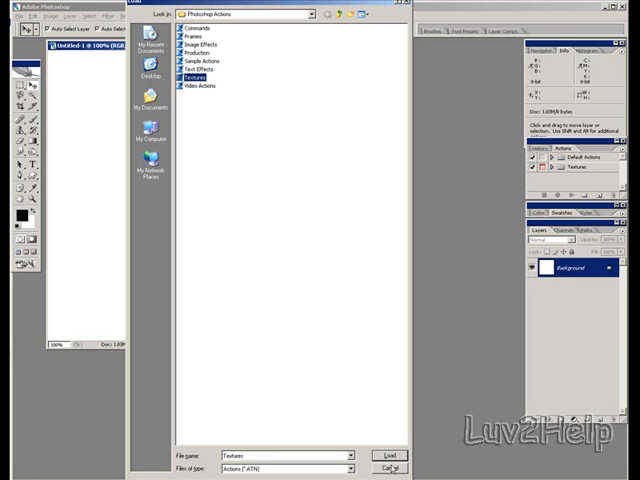
left_click(389, 468)
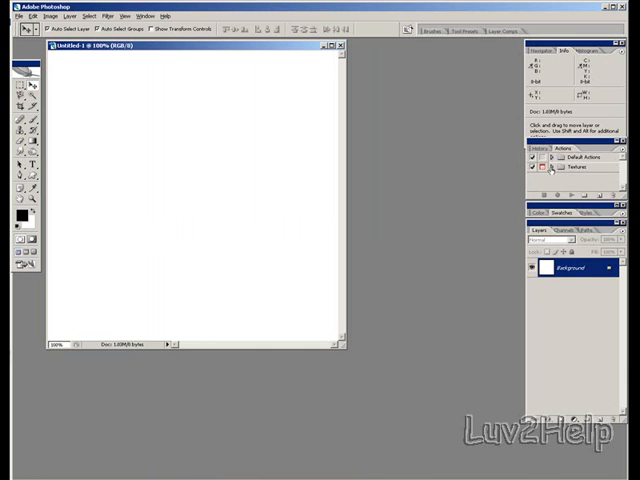
- Play the Textures set's Parchment Paper action, accepting the sandstone Texturizer settings
left_click(551, 166)
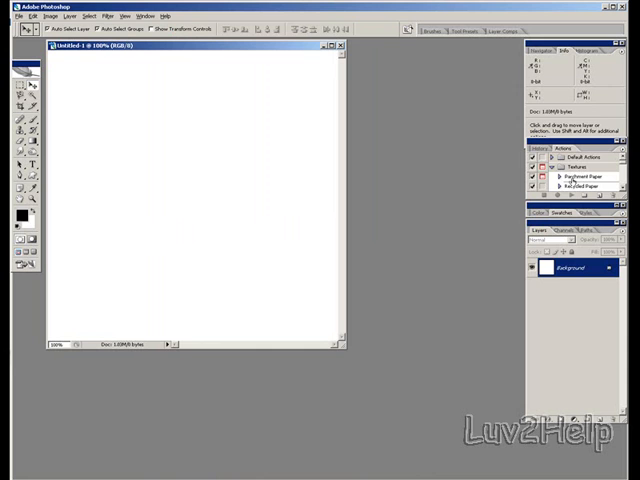
left_click(585, 177)
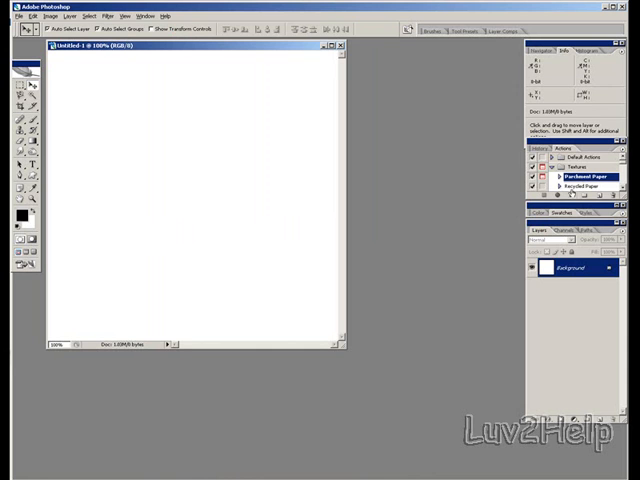
mouse_move(567, 201)
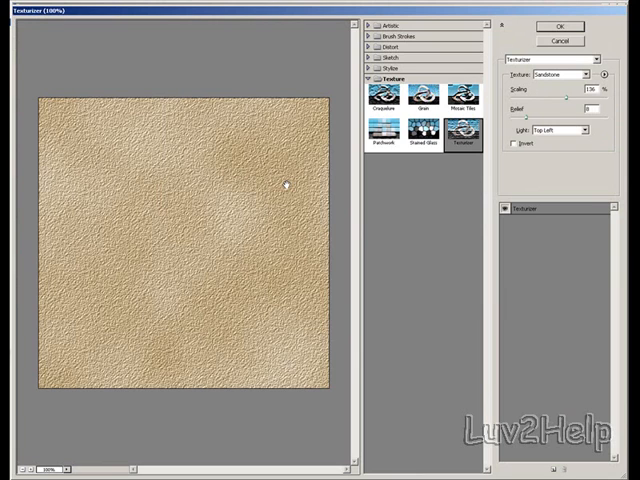
mouse_move(187, 63)
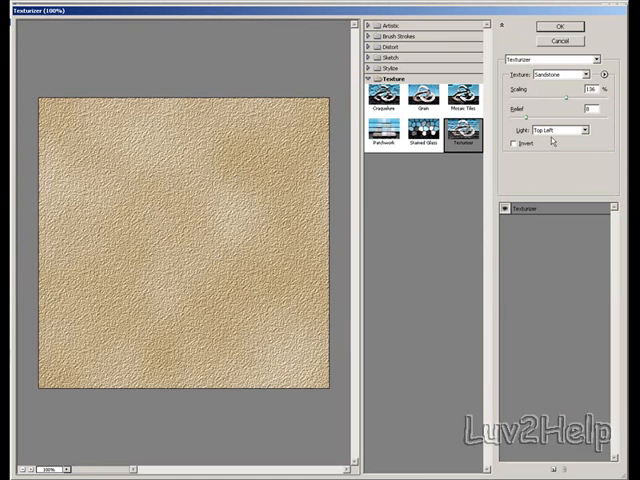
left_click(557, 26)
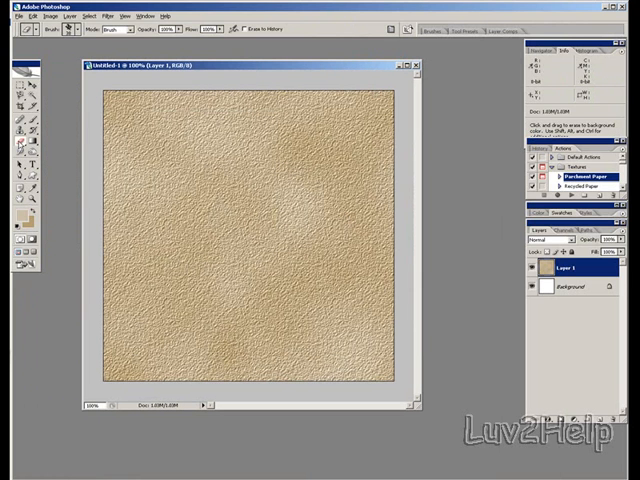
- Erase Layer 1's left, bottom and right edges with a rough brush into a torn outline
left_click(75, 29)
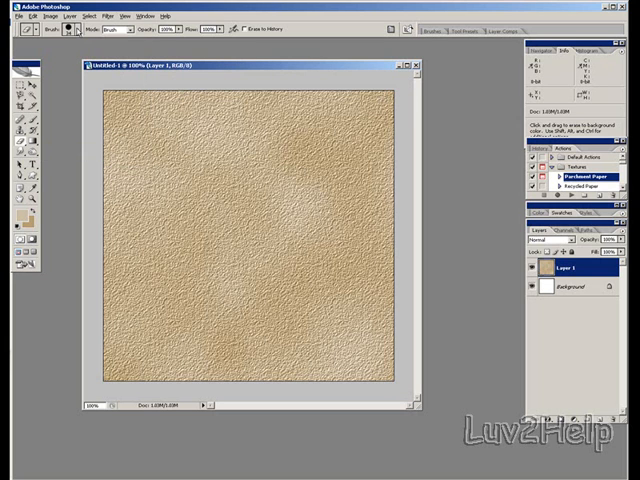
mouse_move(385, 92)
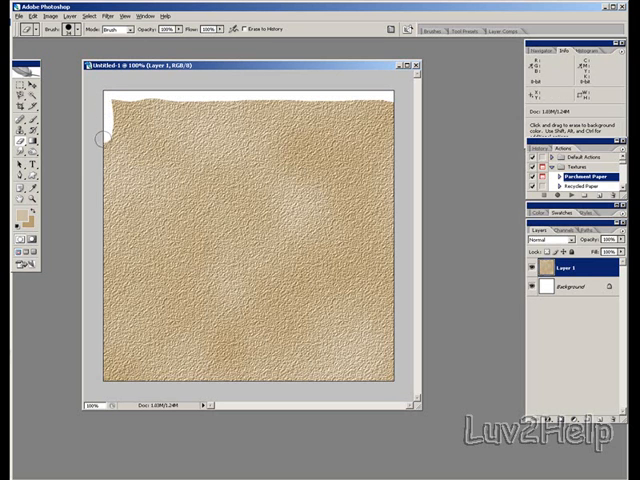
left_click_drag(103, 138, 103, 272)
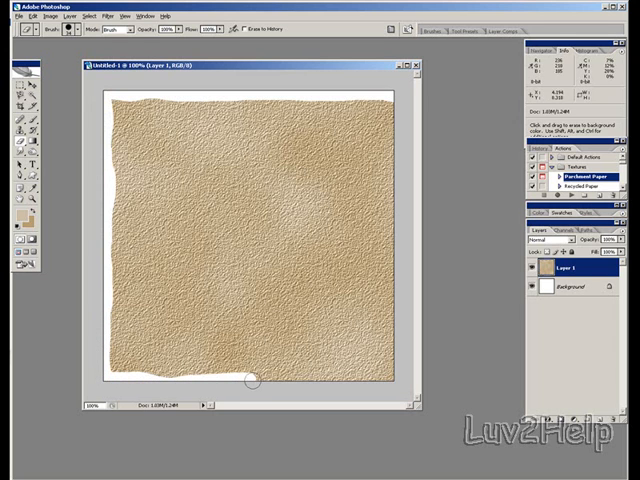
left_click_drag(252, 380, 393, 383)
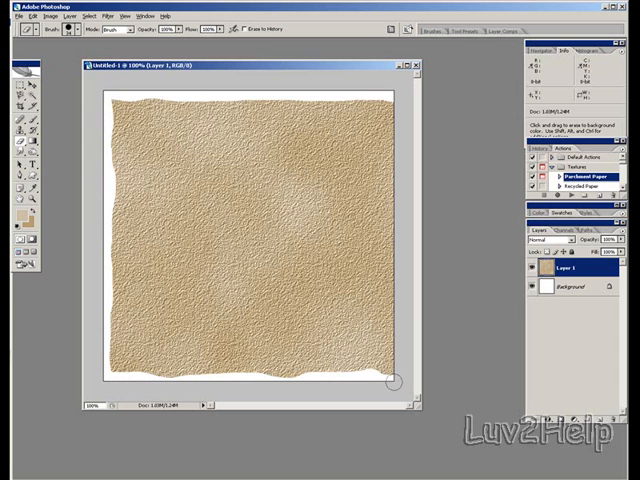
left_click_drag(392, 382, 390, 237)
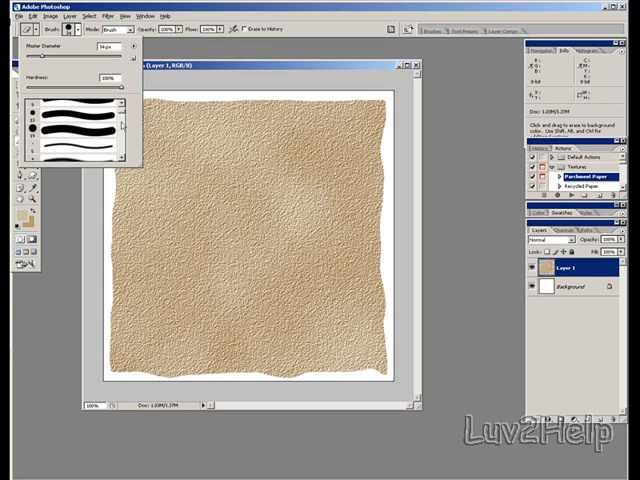
- Erase irregular holes in the parchment's upper right and lower left with a splatter brush
scroll("down", 3)
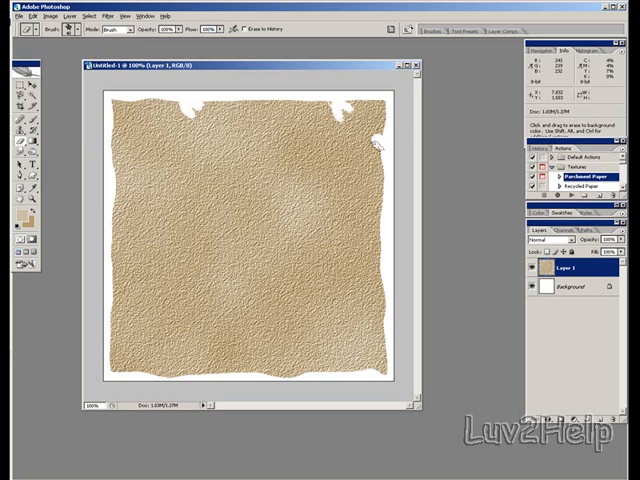
mouse_move(378, 148)
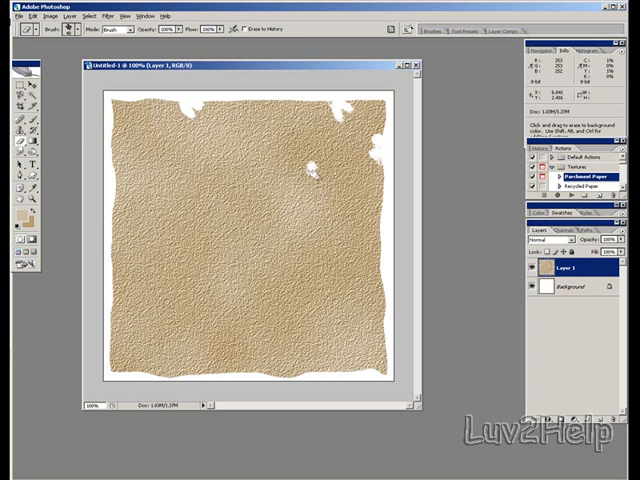
left_click(318, 172)
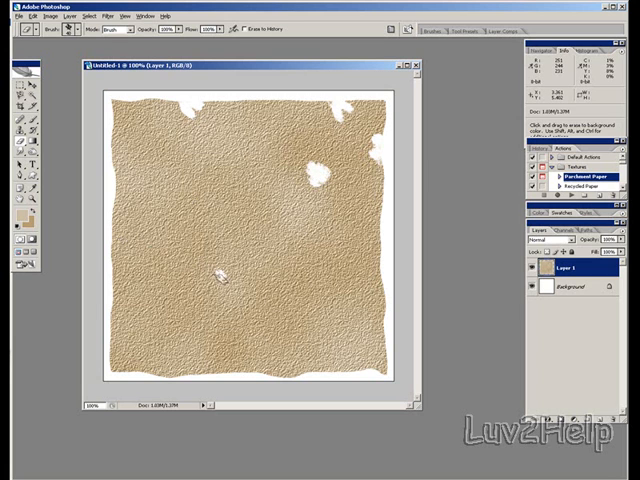
left_click(210, 278)
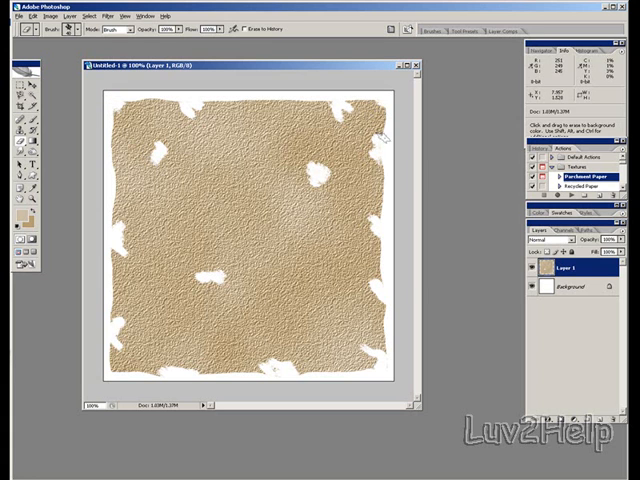
mouse_move(278, 270)
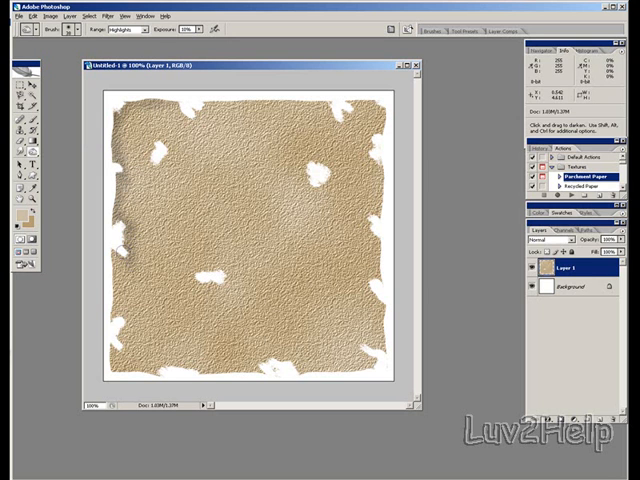
- Burn the torn left edge and around the lower and right holes at Highlights, 10% exposure
left_click_drag(122, 250, 118, 300)
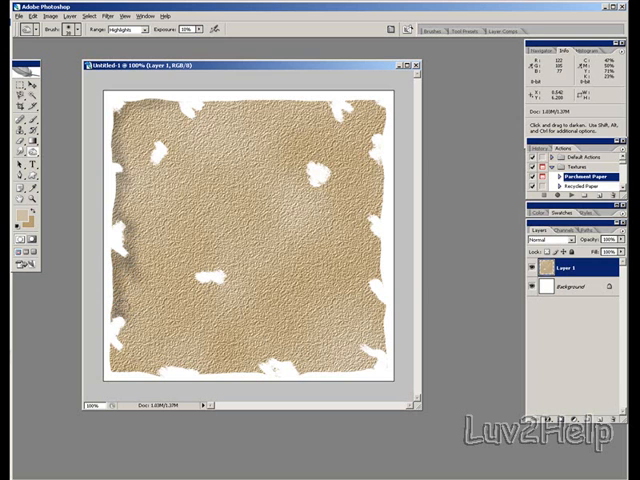
left_click_drag(120, 305, 107, 370)
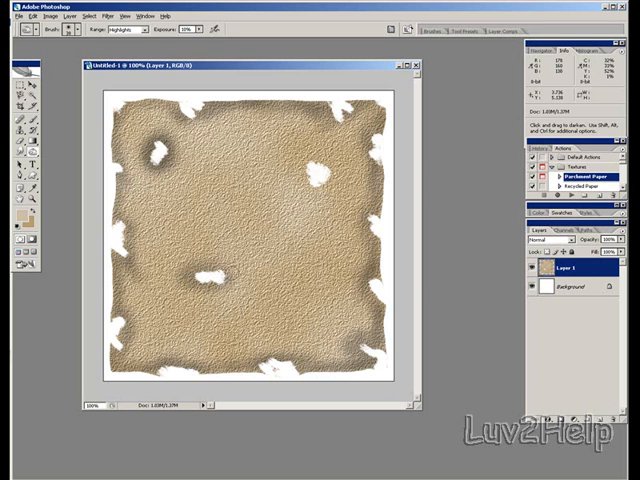
left_click(205, 278)
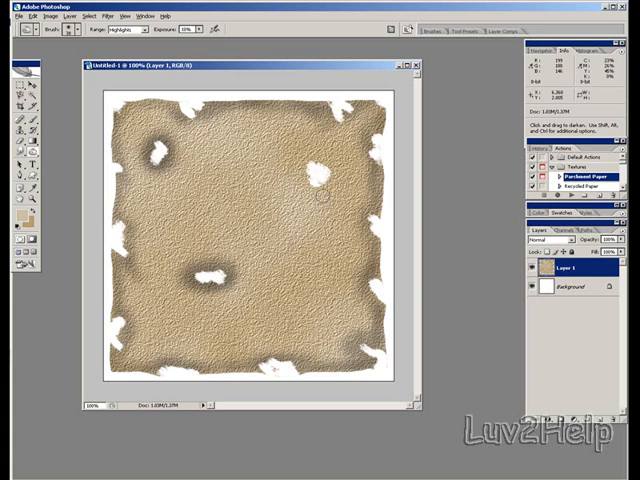
left_click(330, 190)
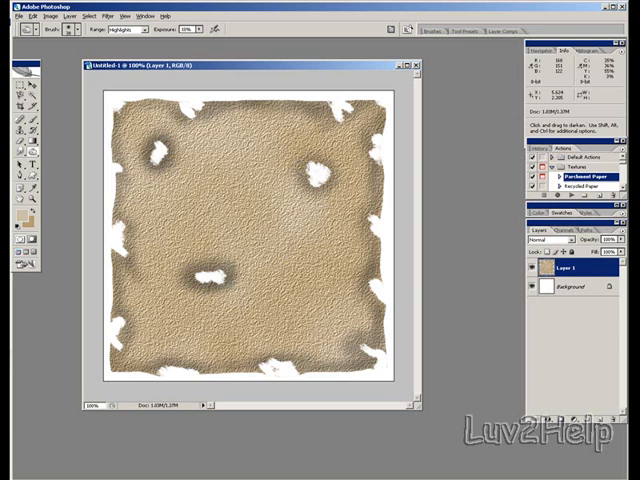
left_click(320, 170)
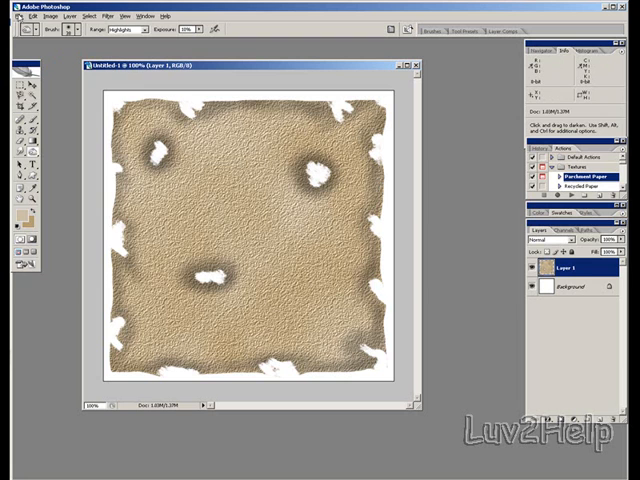
- Open bolavens_bw.jpg from My Pictures as a separate document
left_click(16, 16)
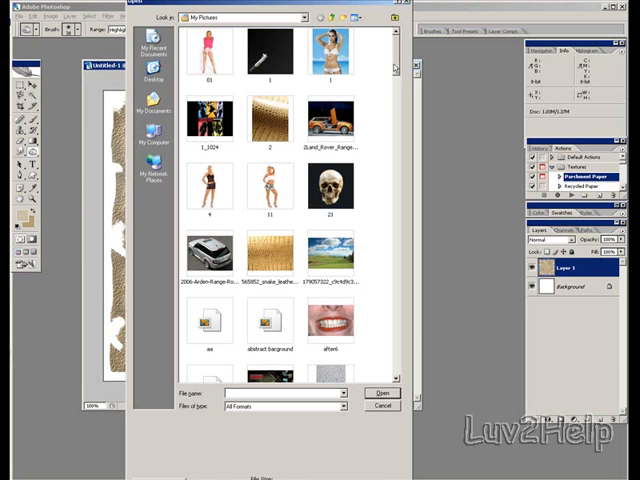
scroll("down", 3)
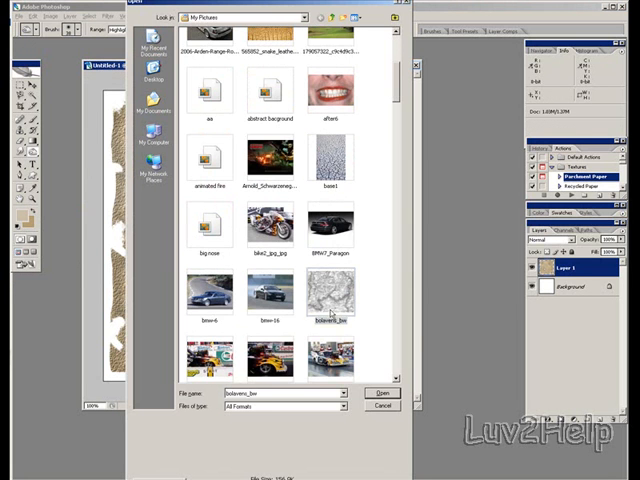
left_click(380, 392)
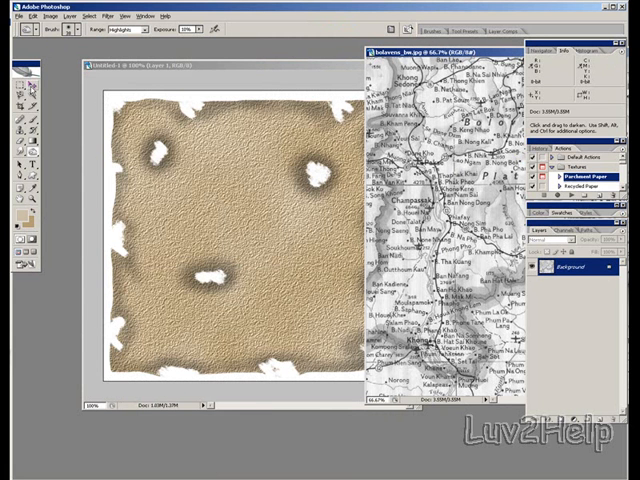
mouse_move(11, 76)
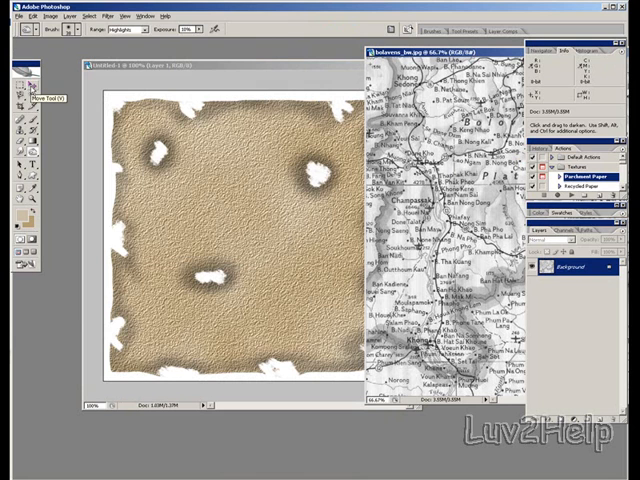
- Drag the map into the parchment document with the Move tool, creating Layer 2
left_click(9, 66)
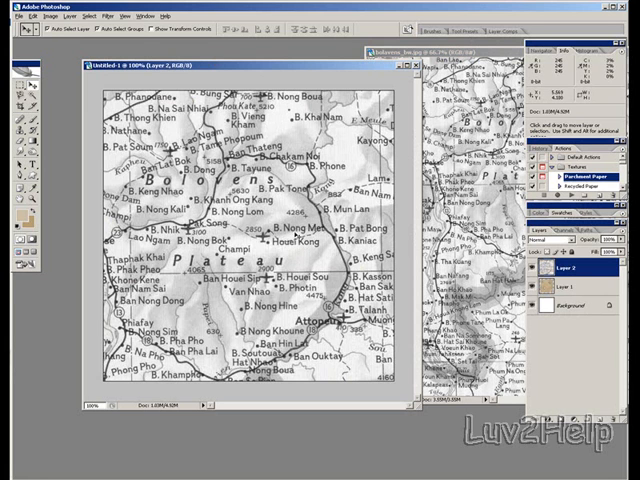
left_click(26, 16)
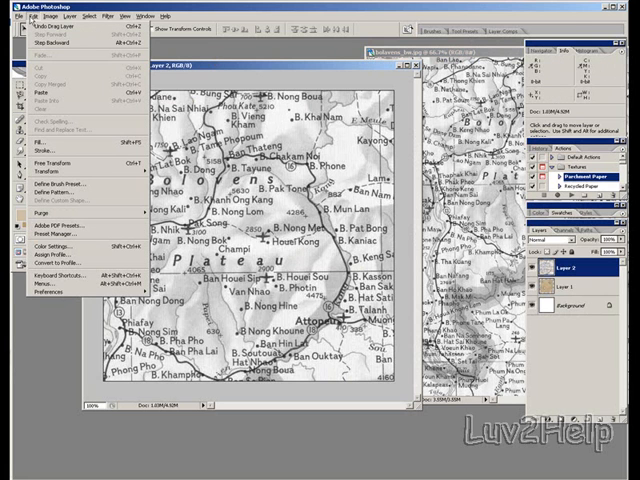